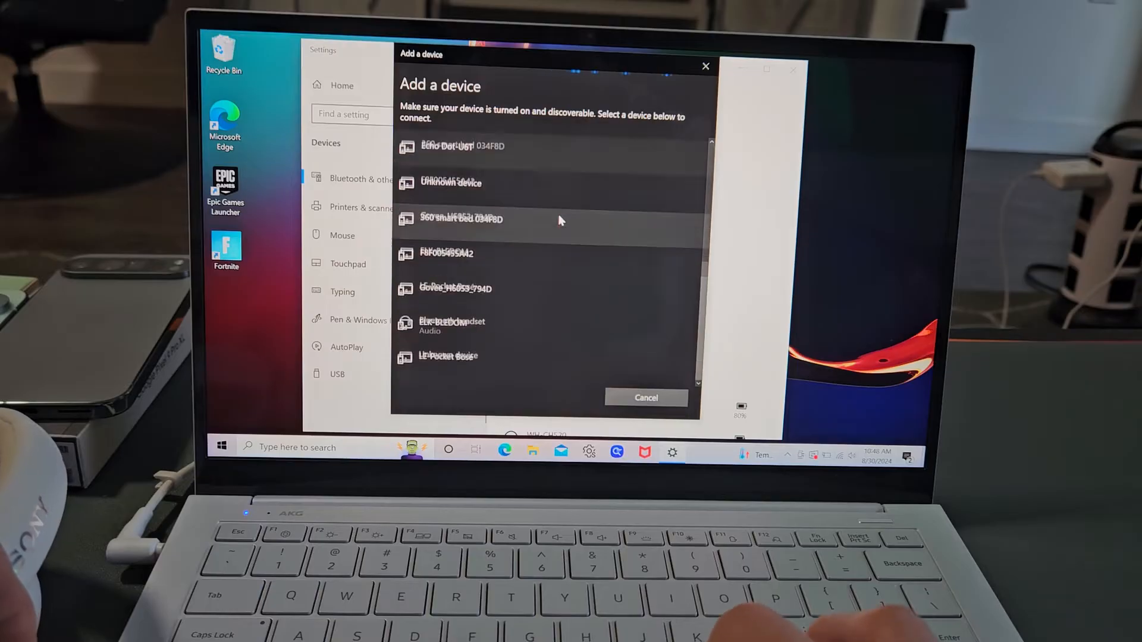
Step: Pair the Sony ULT WEAR headphones from the Add a device list and close the confirmation
{"action": "scroll", "scroll_direction": "up", "scroll_amount": 3}
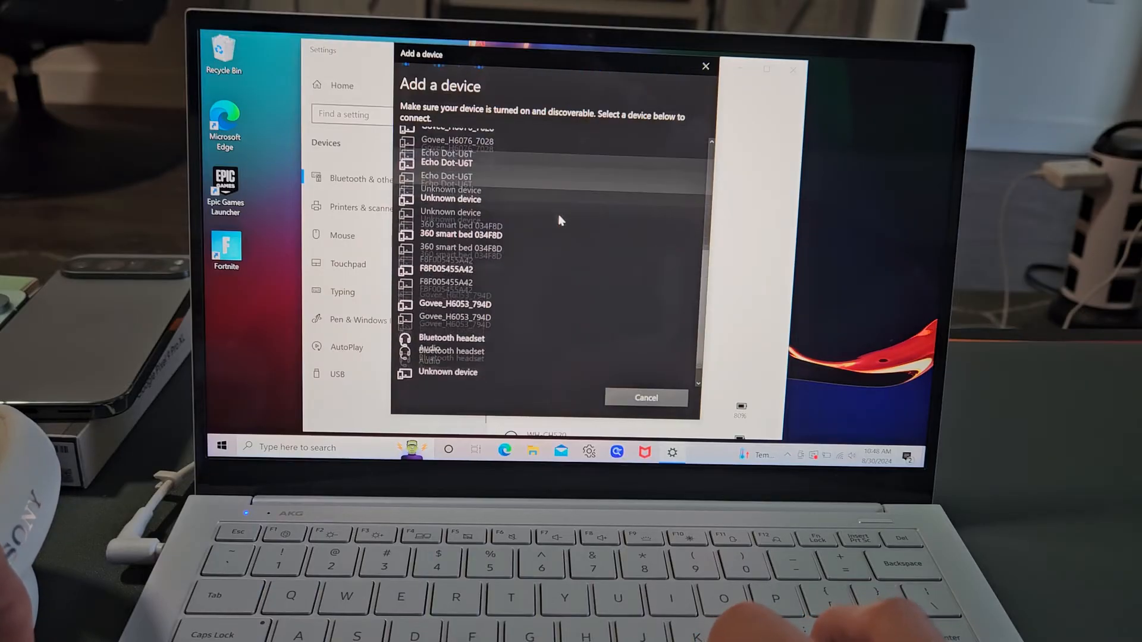
{"action": "scroll", "scroll_direction": "up", "scroll_amount": 3}
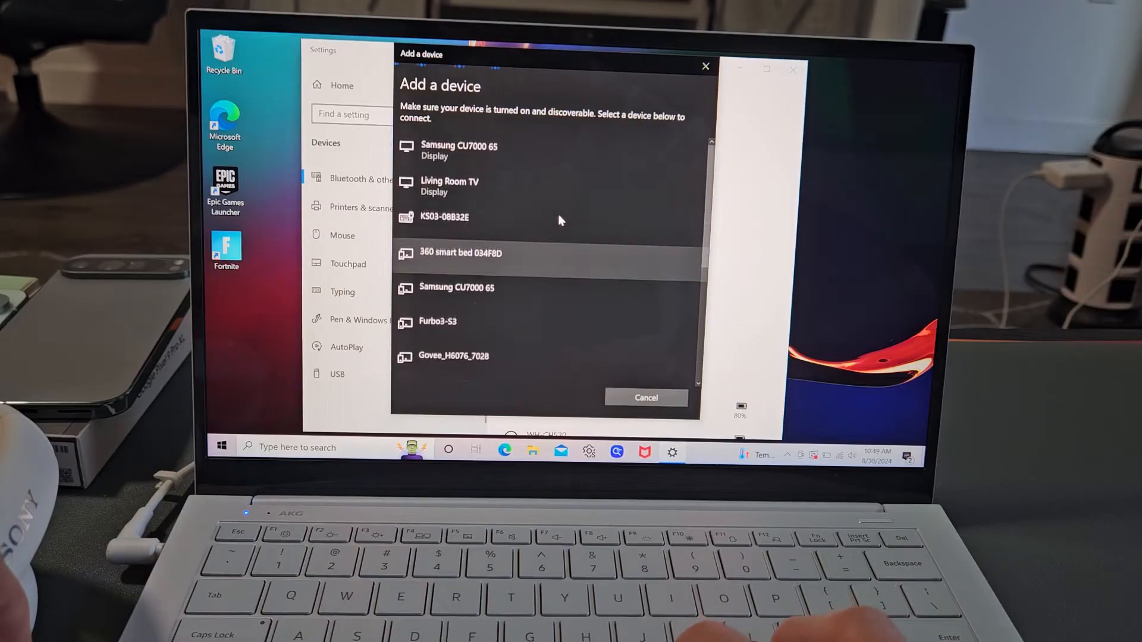
{"action": "scroll", "scroll_direction": "down", "scroll_amount": 3}
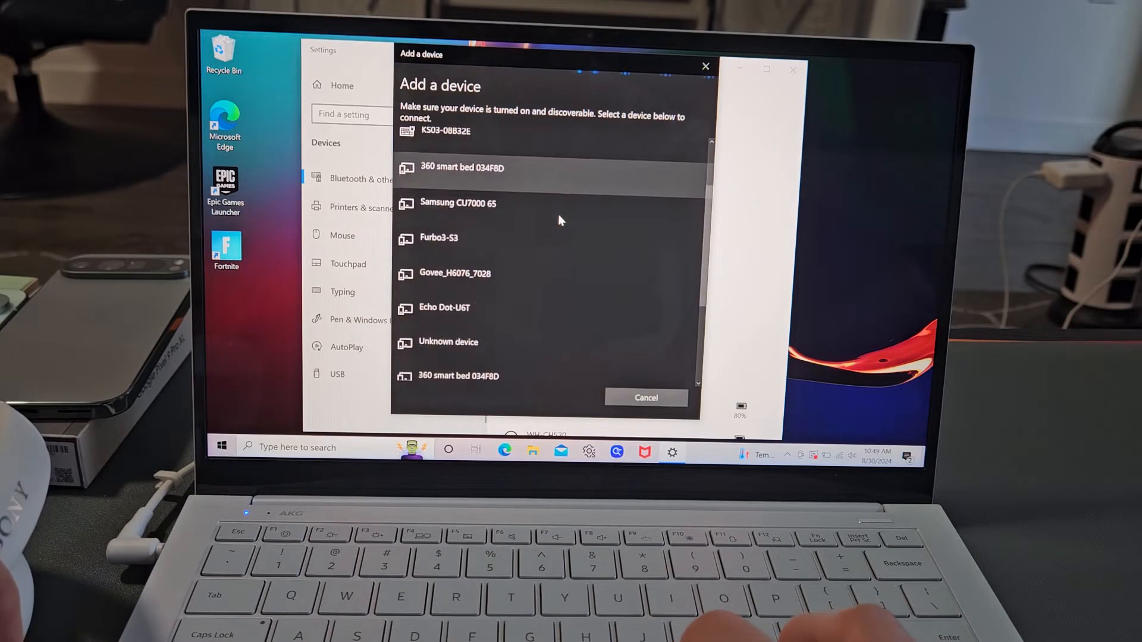
{"action": "scroll", "scroll_direction": "down", "scroll_amount": 3}
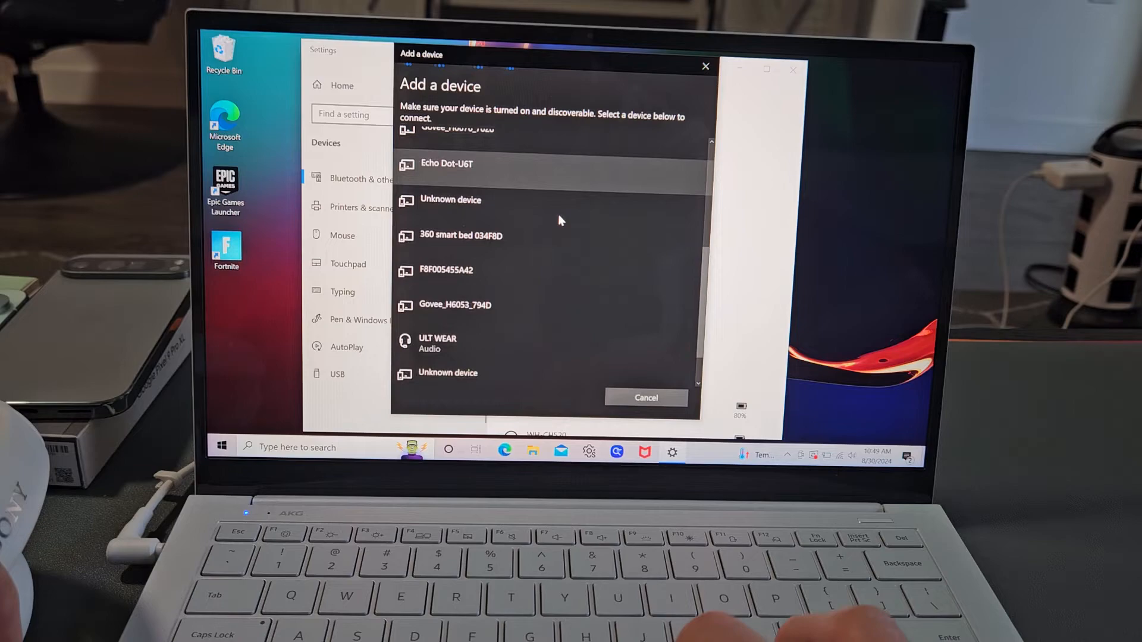
{"action": "scroll", "scroll_direction": "down", "scroll_amount": 3}
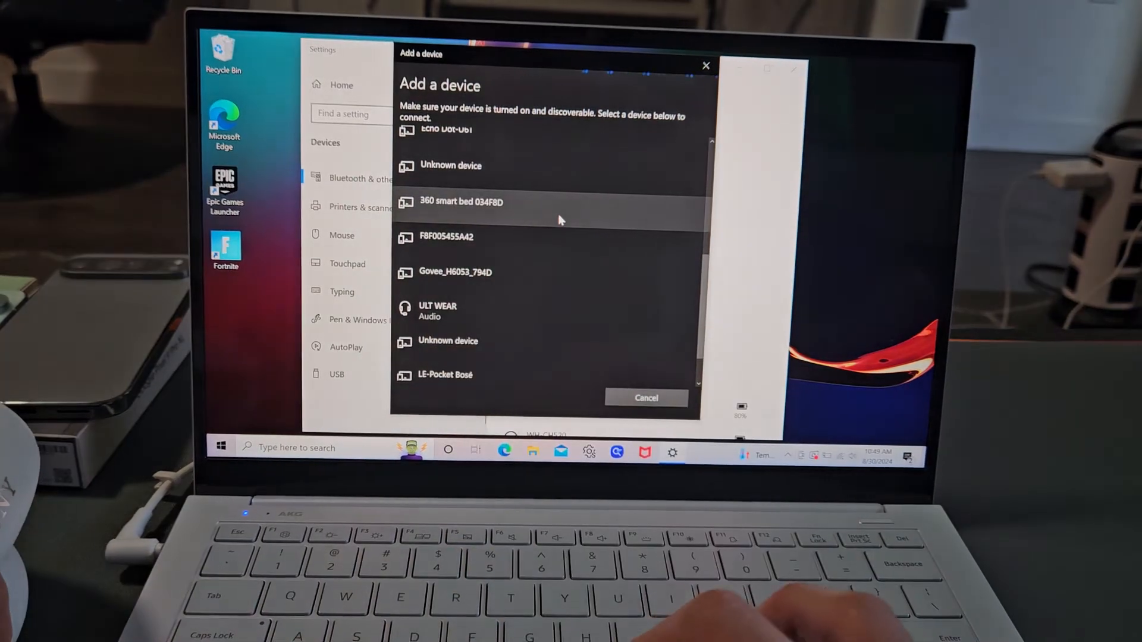
{"action": "left_click", "coordinate": [437, 311]}
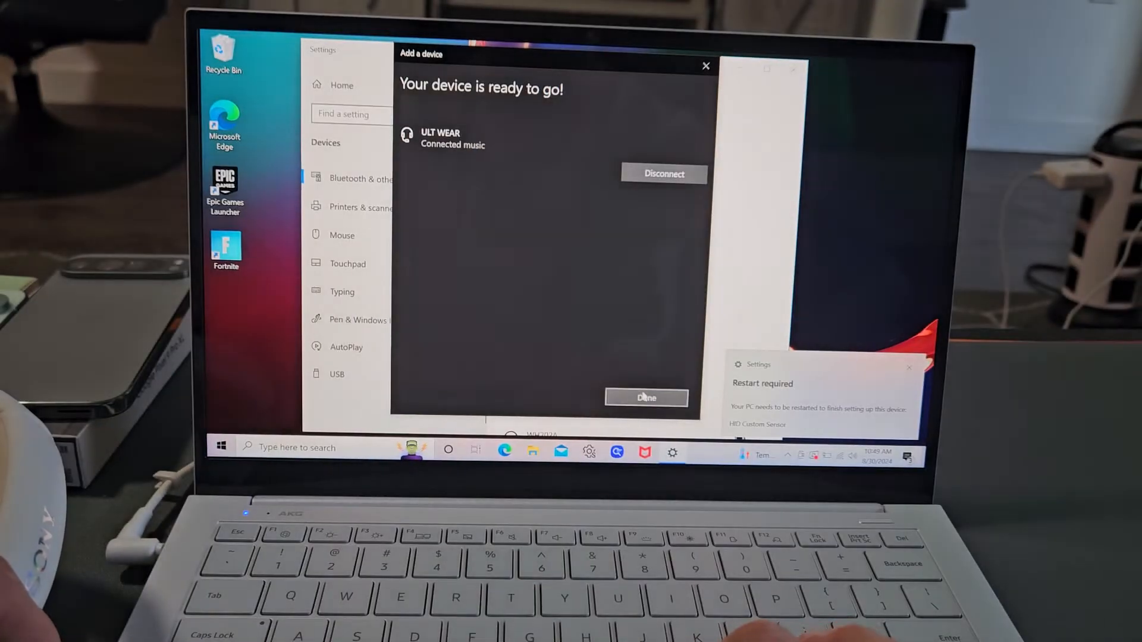
{"action": "left_click", "coordinate": [646, 398]}
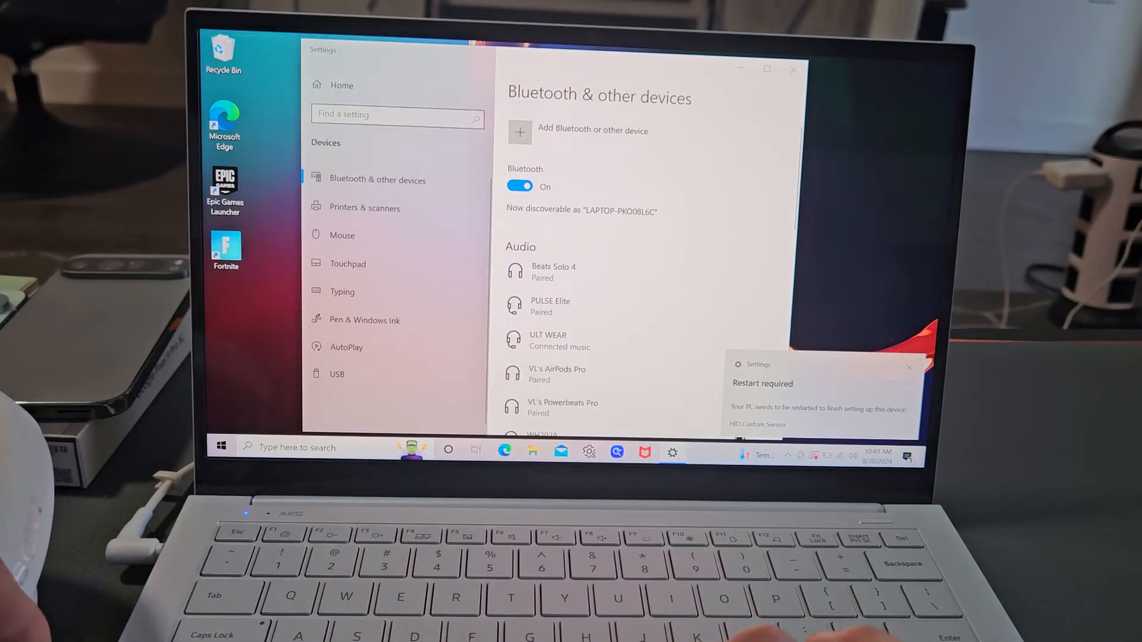